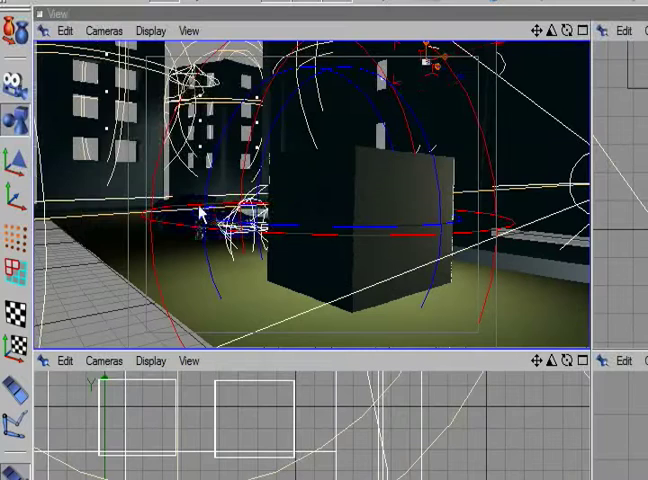
{"action": "mouse_move", "coordinate": [316, 190]}
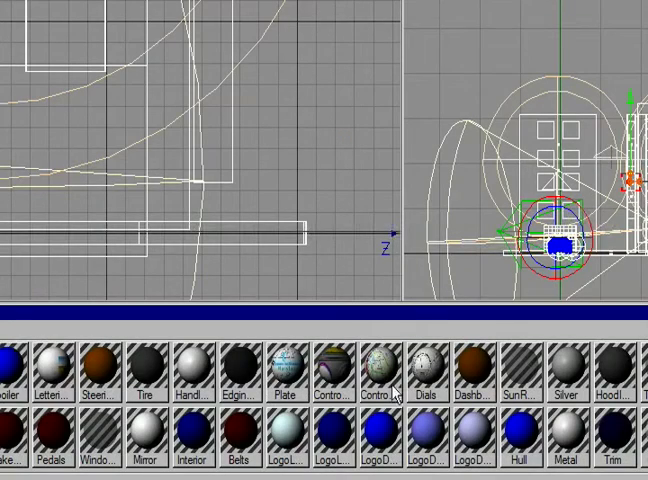
{"action": "mouse_move", "coordinate": [330, 344]}
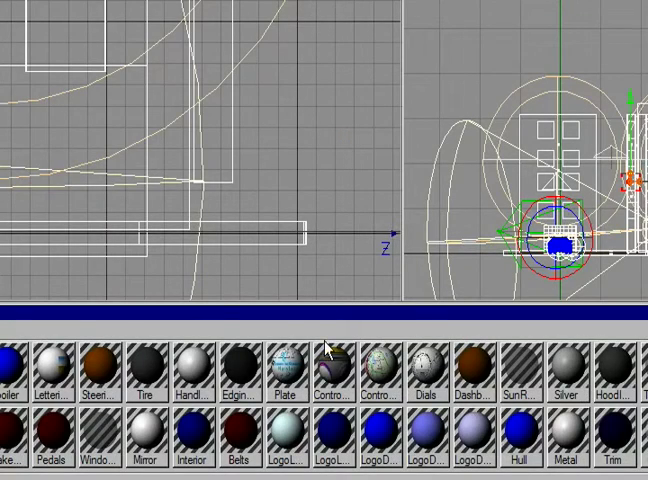